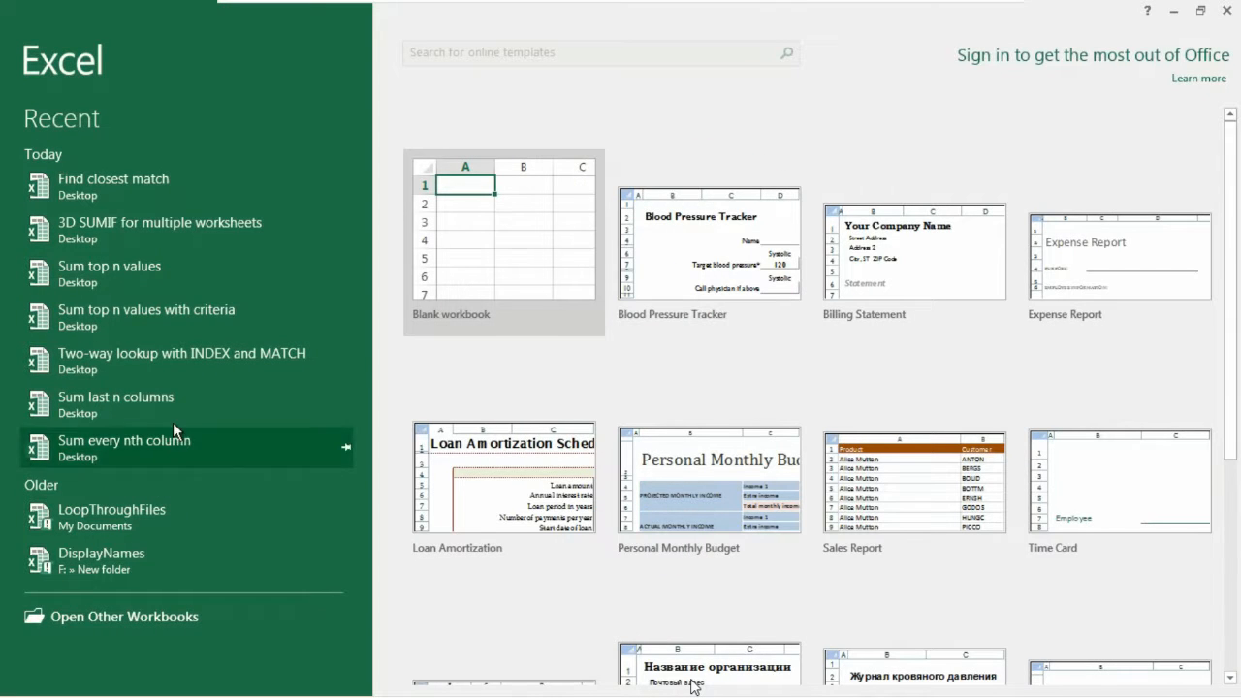
{"action": "mouse_move", "coordinate": [144, 367]}
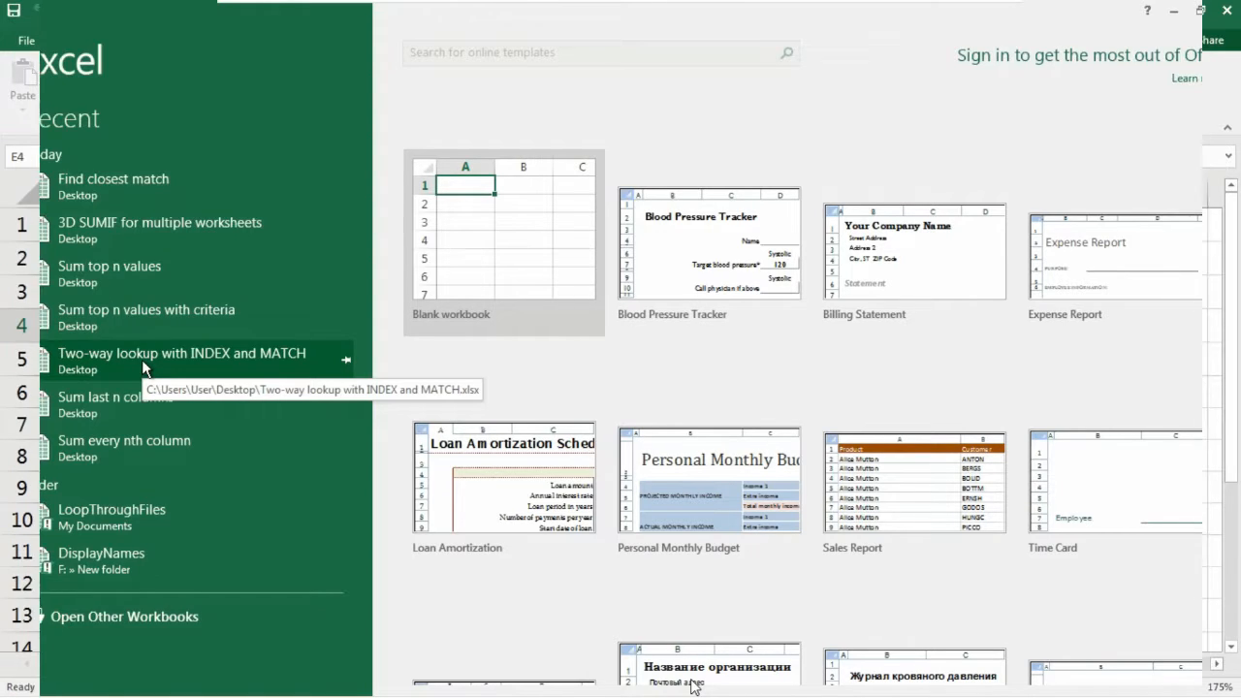
Open the recent 'Find closest match' workbook from the Excel start screen
{"action": "left_click", "coordinate": [113, 178]}
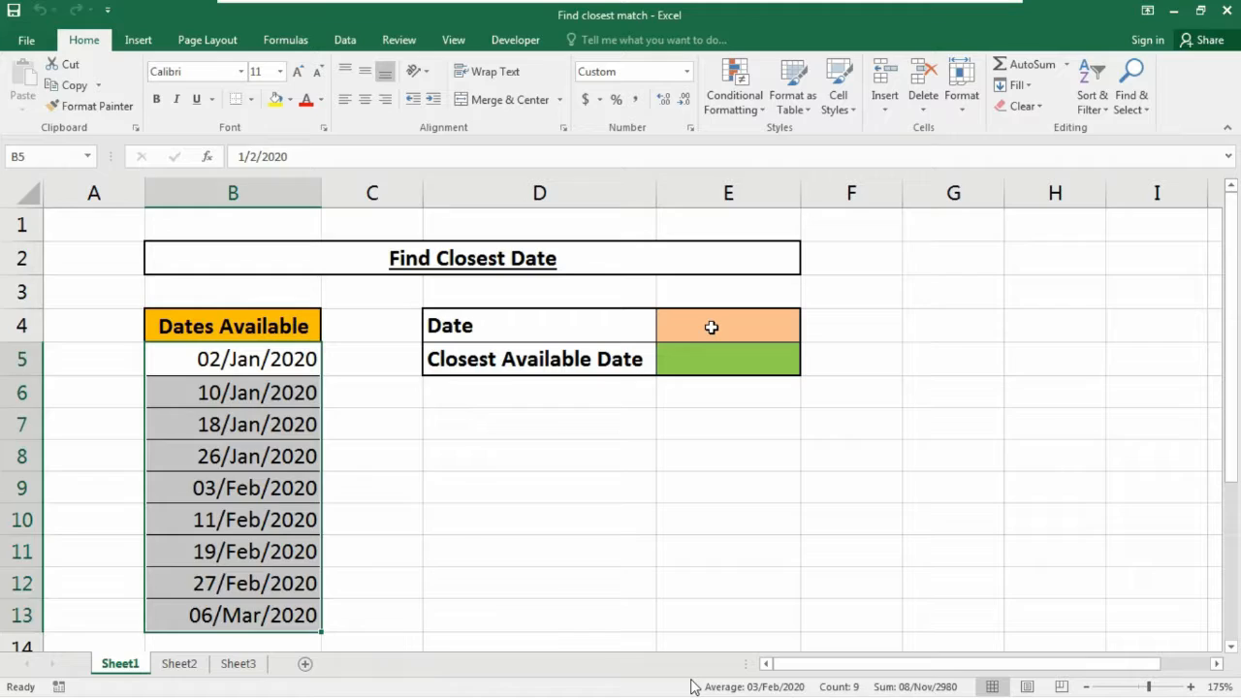
Select cell E4 to hold the lookup date 02/May/2020
{"action": "left_click", "coordinate": [727, 325]}
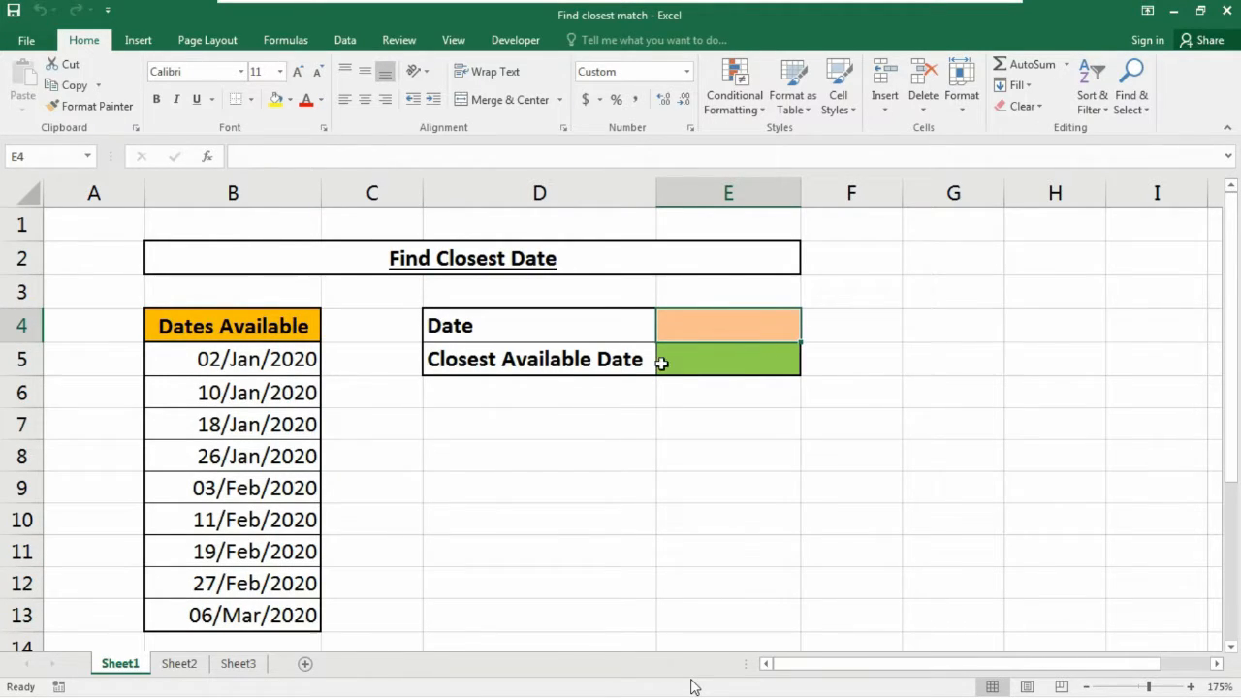
{"action": "mouse_move", "coordinate": [727, 362]}
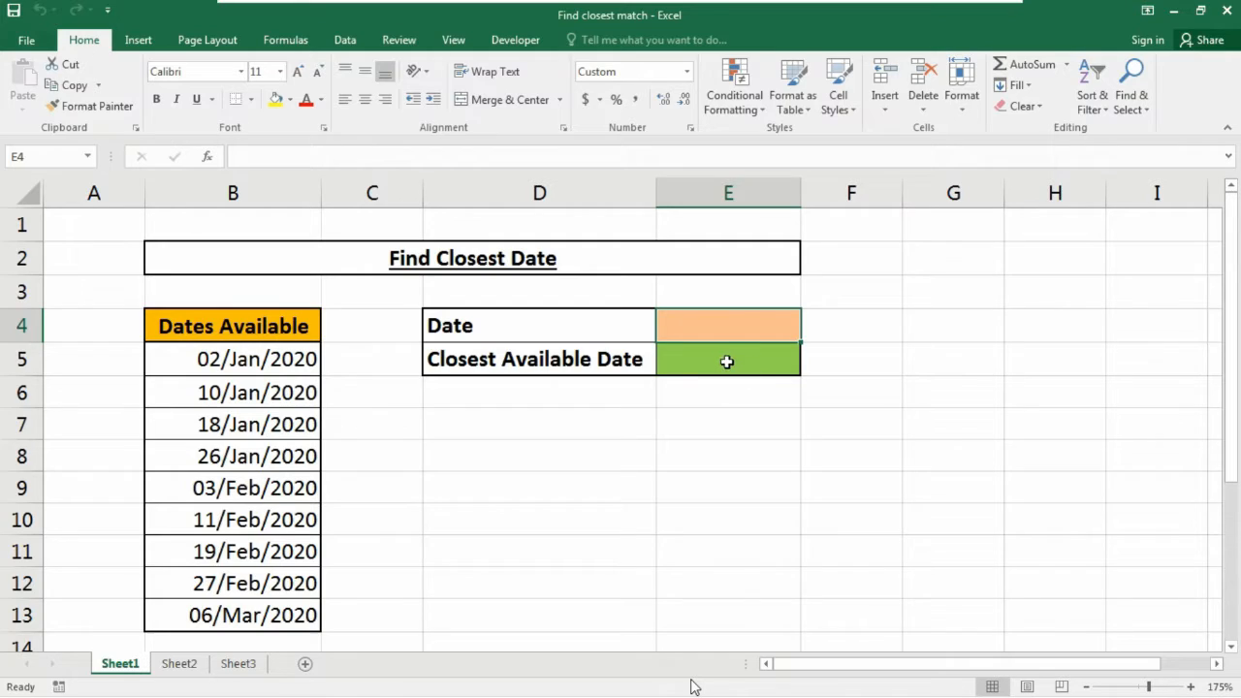
{"action": "mouse_move", "coordinate": [712, 352]}
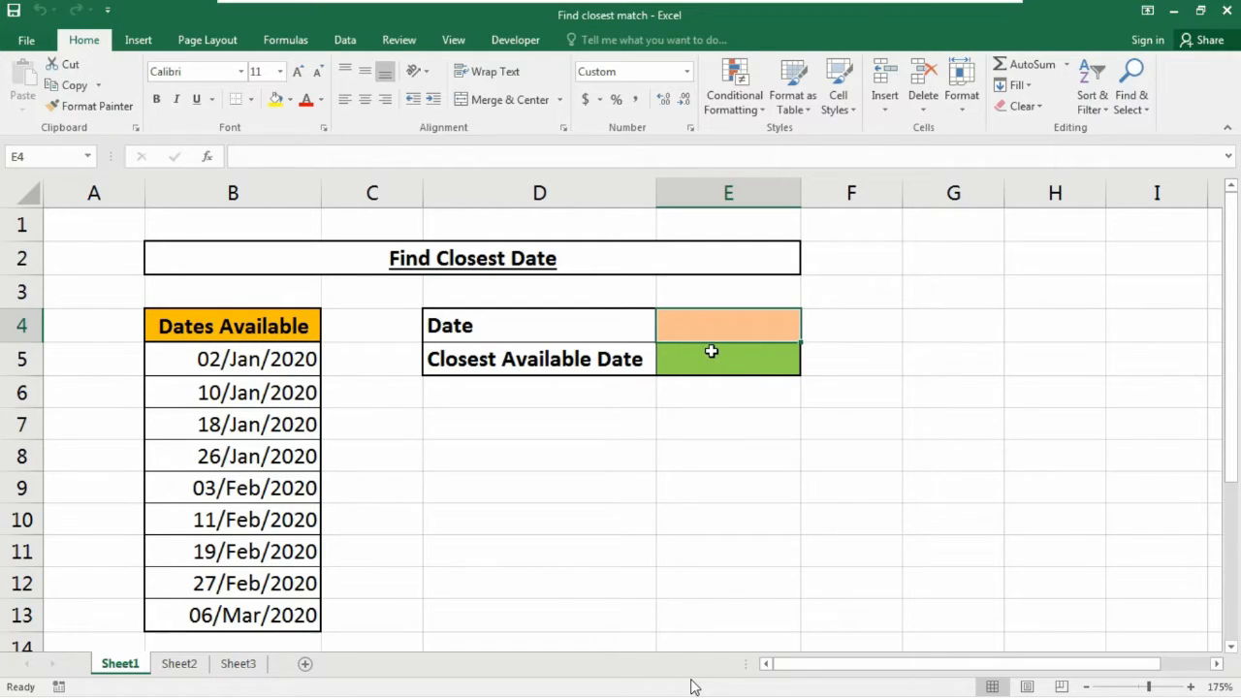
{"action": "mouse_move", "coordinate": [741, 325]}
{"action": "type", "text": "02/May/2020"}
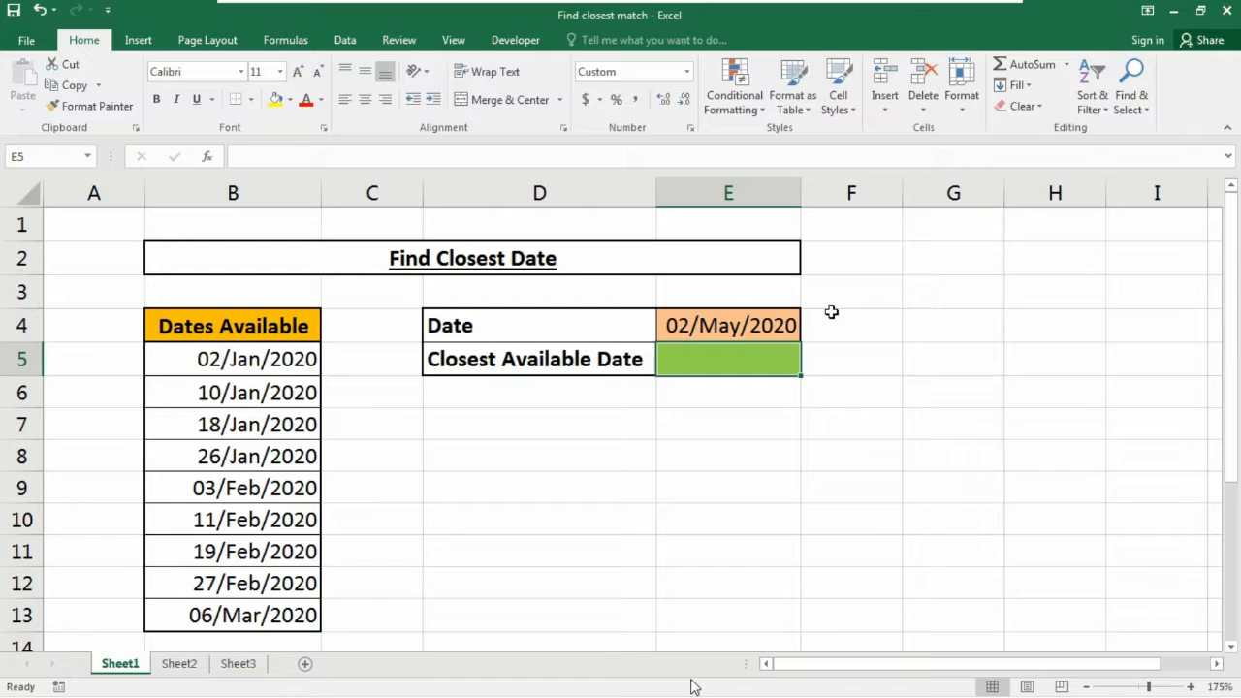
In E5, start the formula =INDEX(B5:B13,MATCH( using autocomplete
{"action": "type", "text": "="}
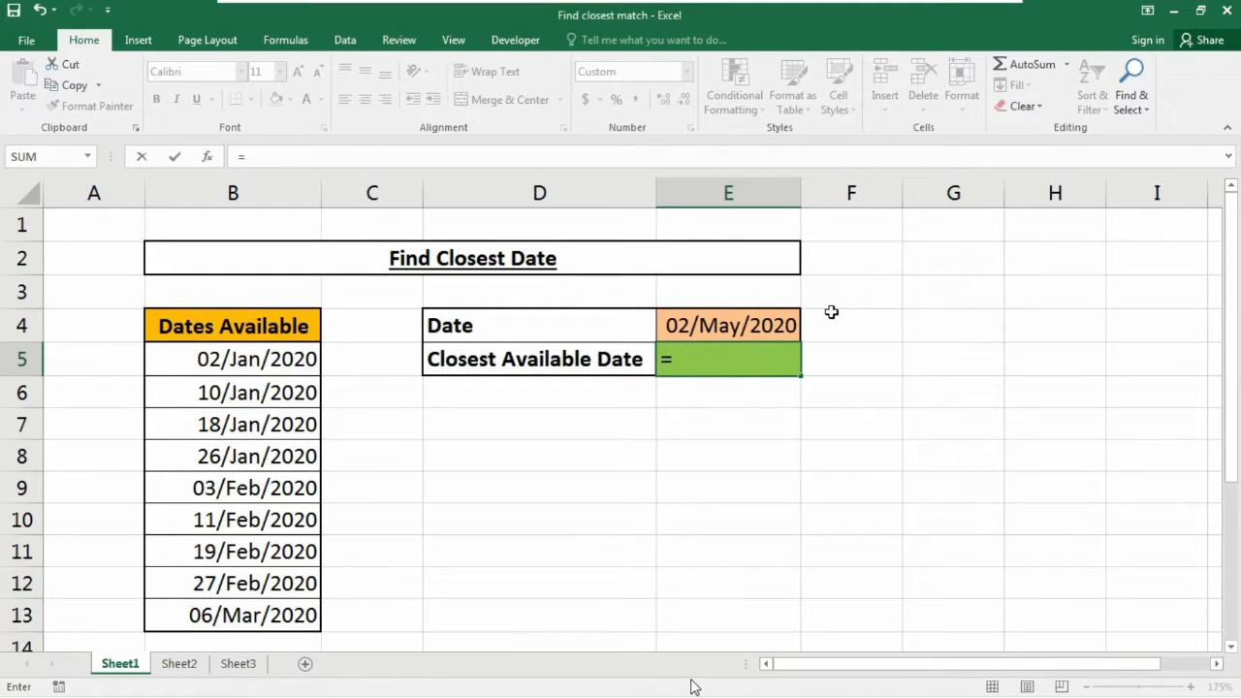
{"action": "type", "text": "ind"}
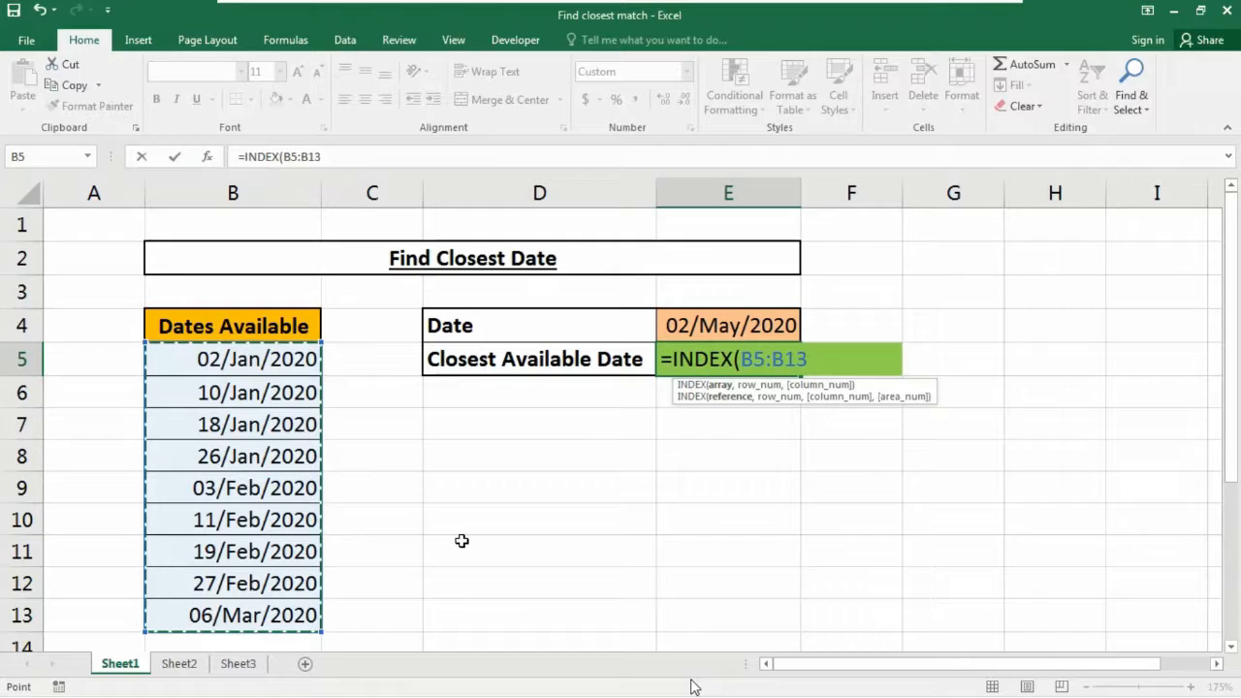
{"action": "type", "text": ","}
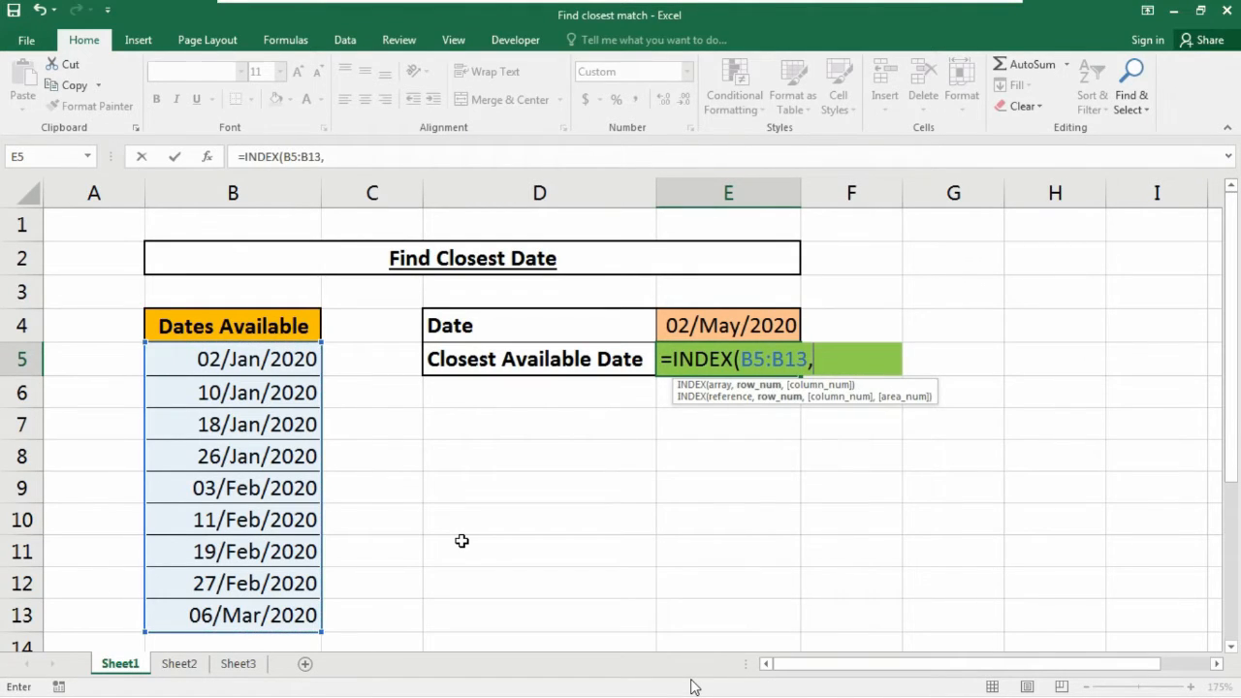
{"action": "type", "text": "ma"}
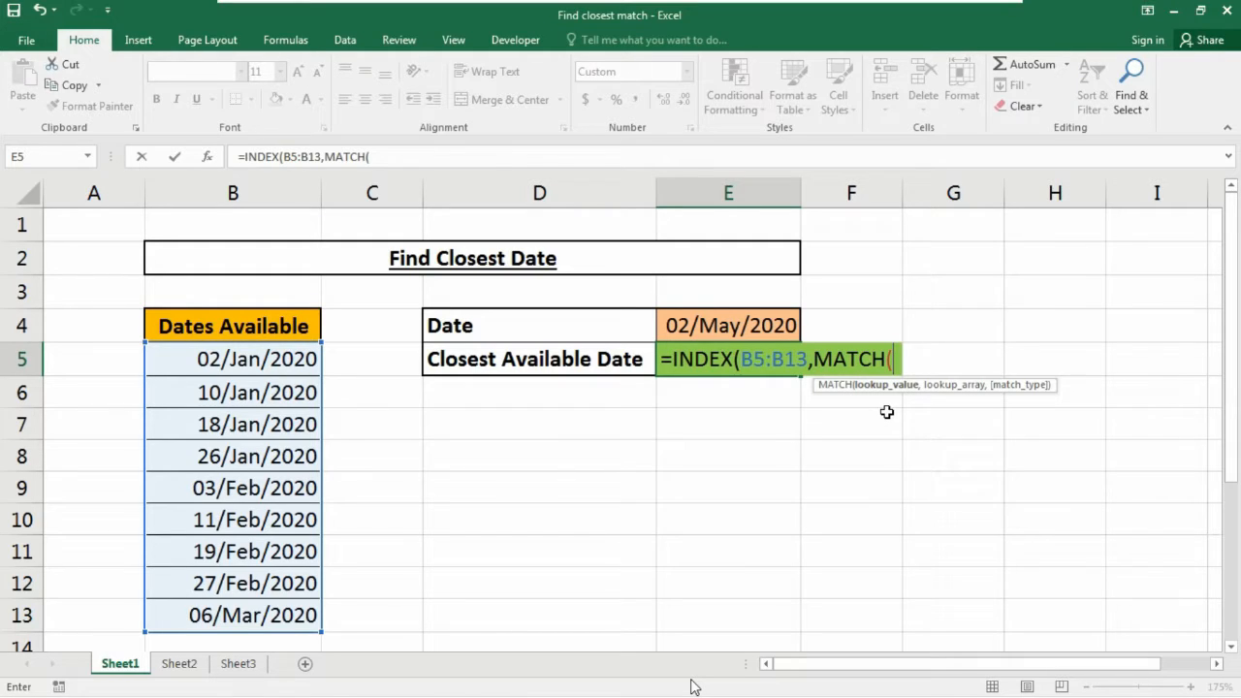
Add MIN(ABS(B5:B13-E4)) as MATCH's lookup value and begin the ABS lookup array
{"action": "type", "text": "min"}
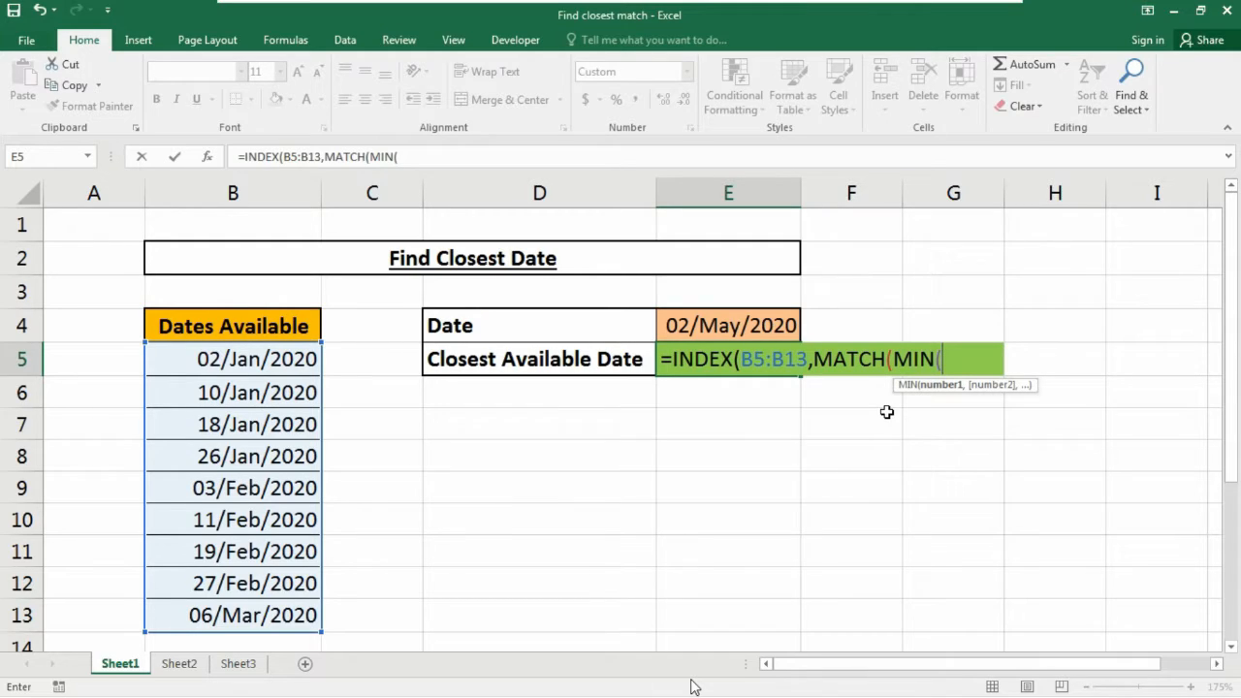
{"action": "type", "text": "abs"}
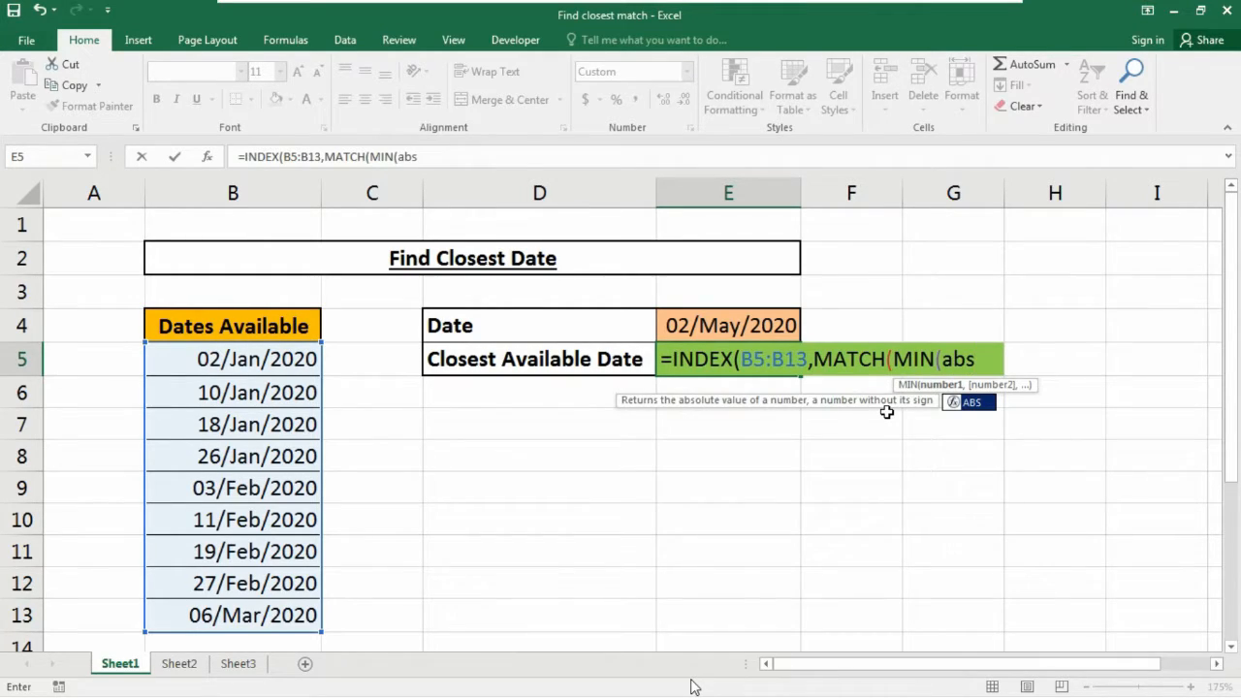
{"action": "type", "text": "("}
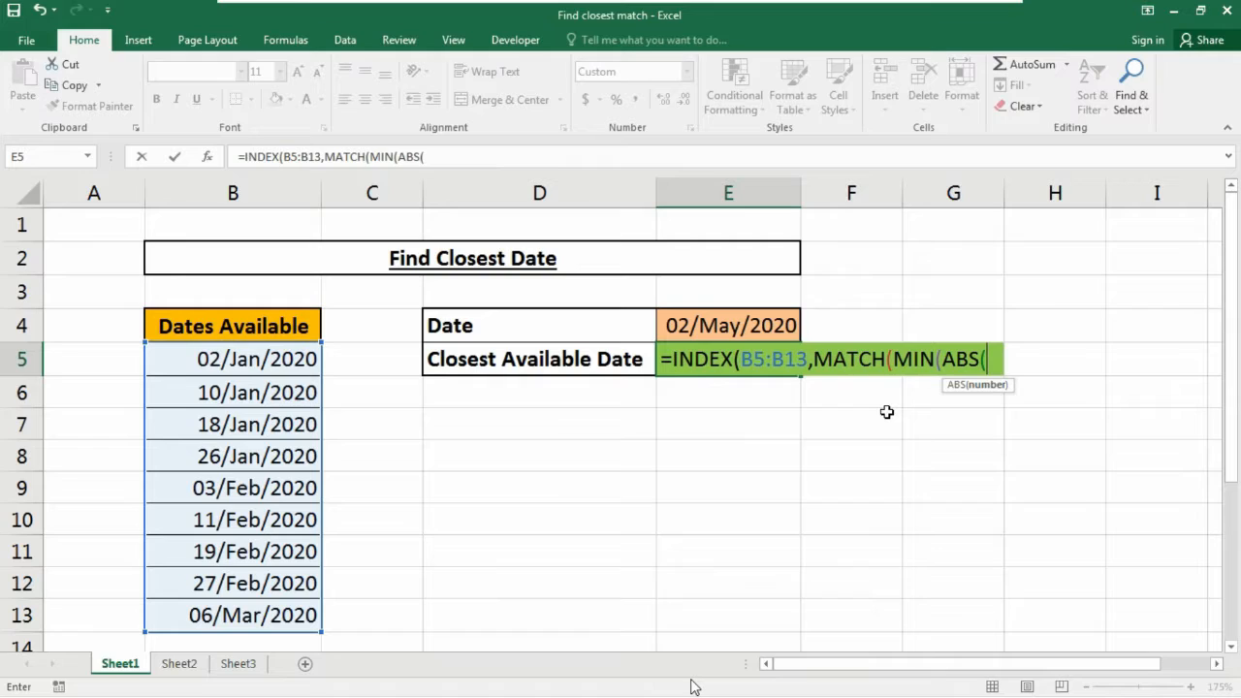
{"action": "mouse_move", "coordinate": [230, 360]}
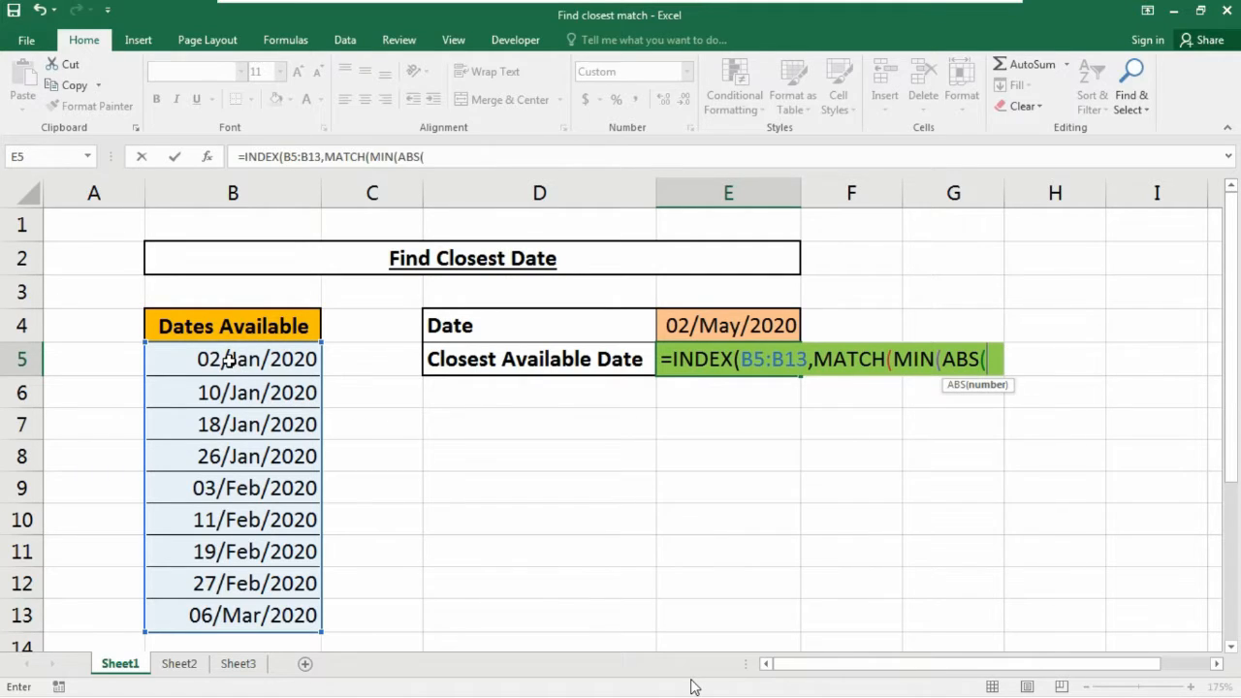
{"action": "left_click_drag", "start_coordinate": [232, 359], "coordinate": [232, 614]}
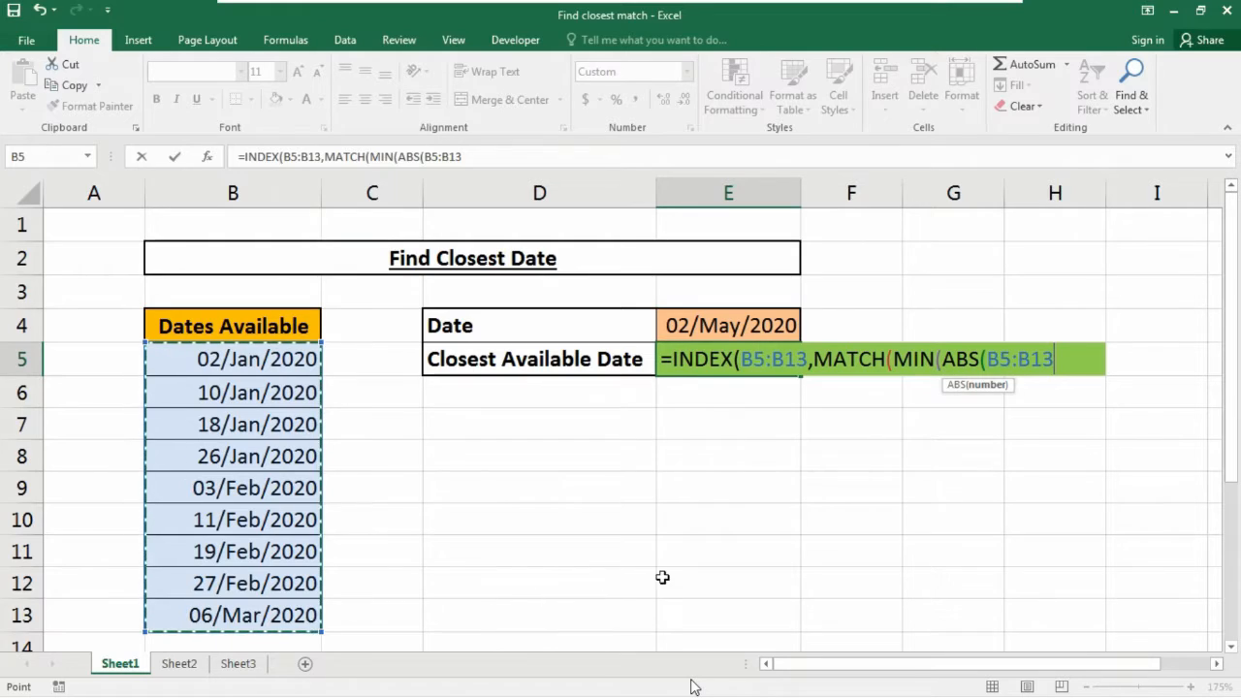
{"action": "type", "text": "-"}
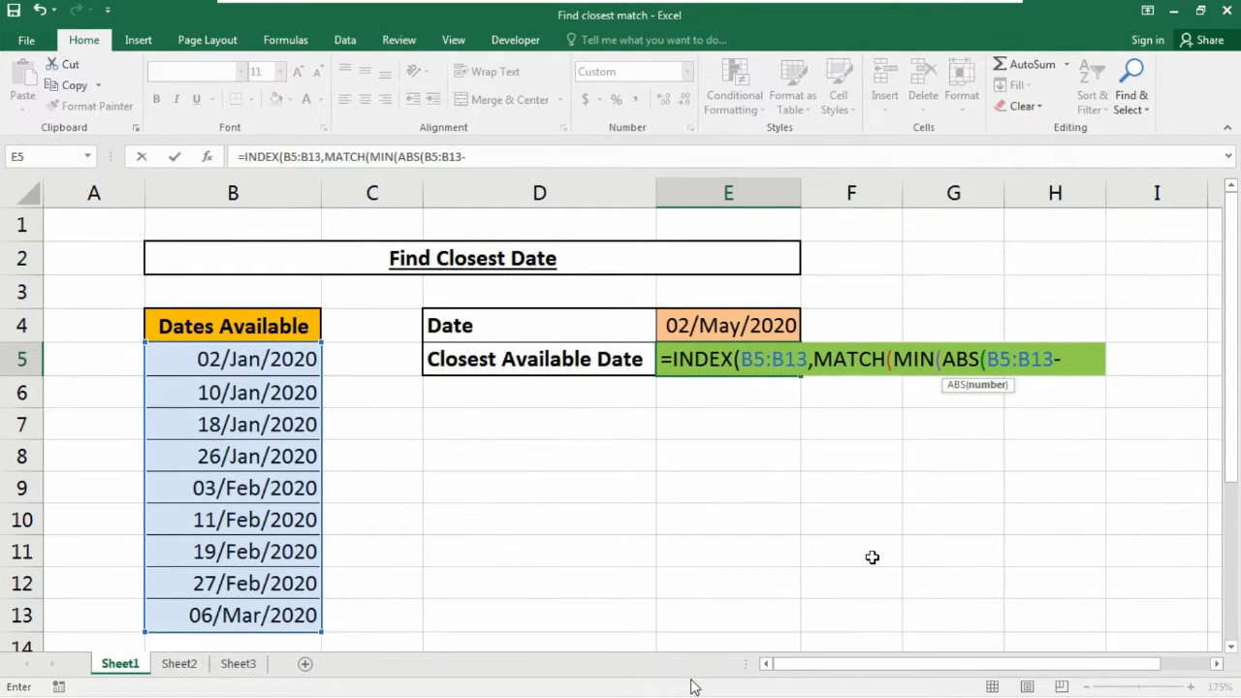
{"action": "left_click", "coordinate": [729, 325]}
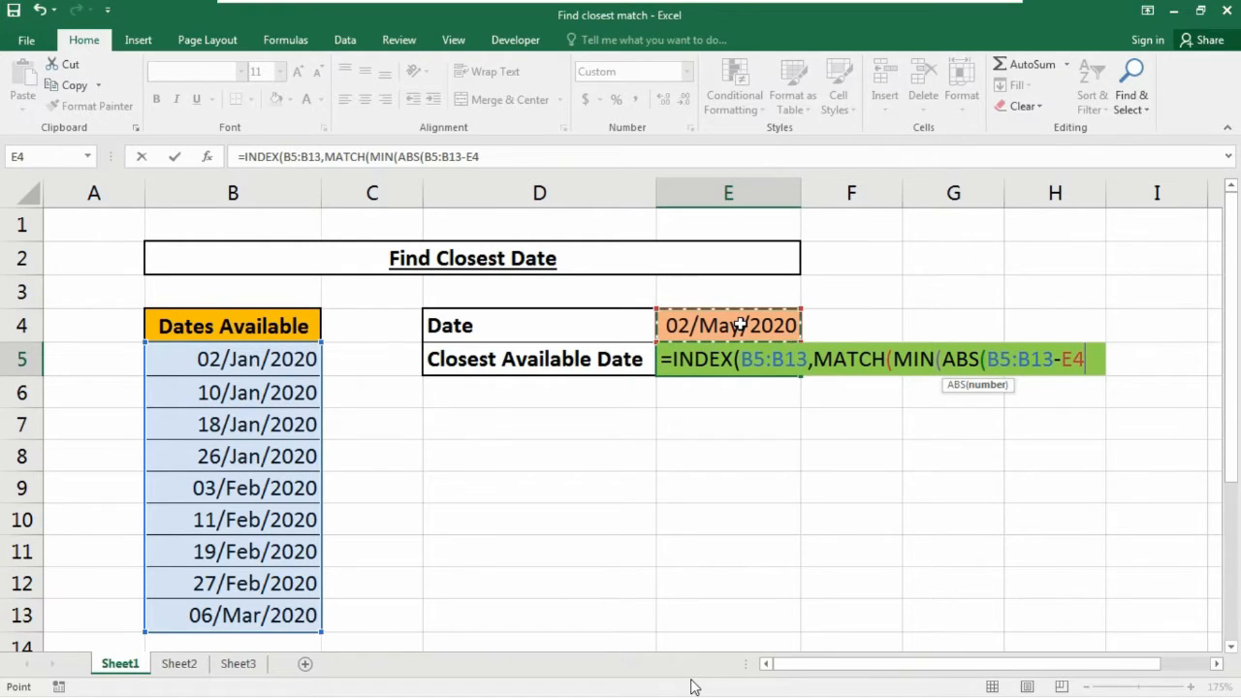
{"action": "type", "text": "))"}
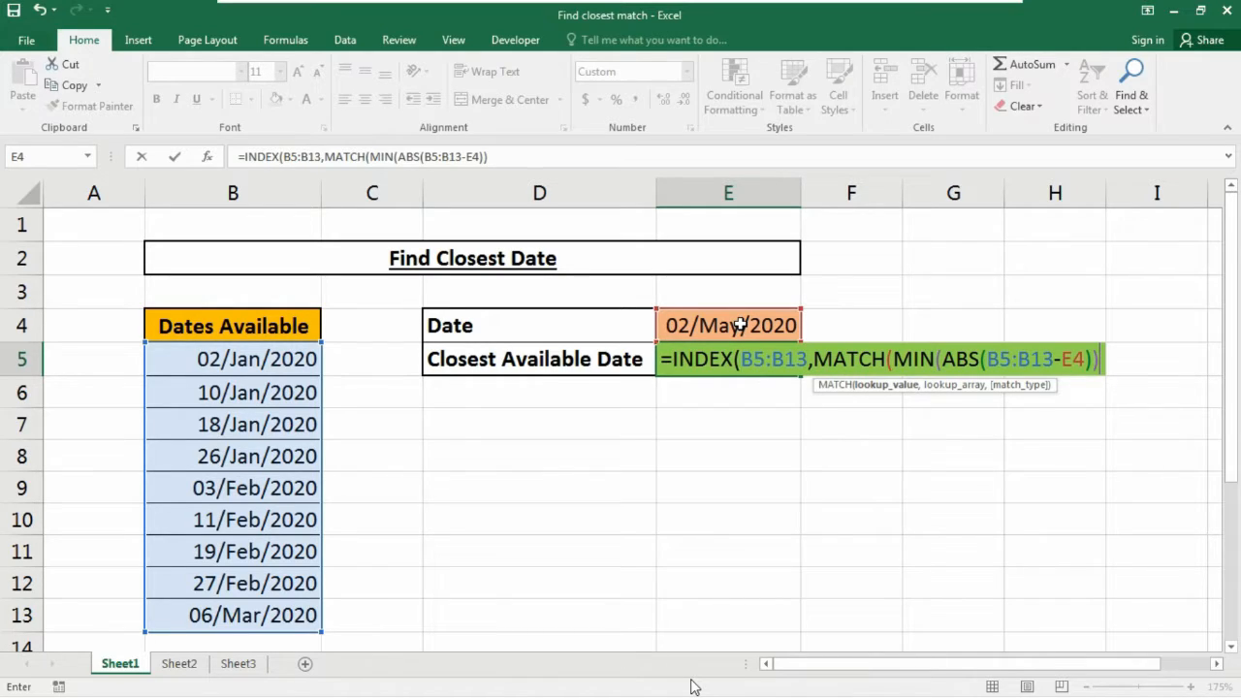
{"action": "type", "text": ",a"}
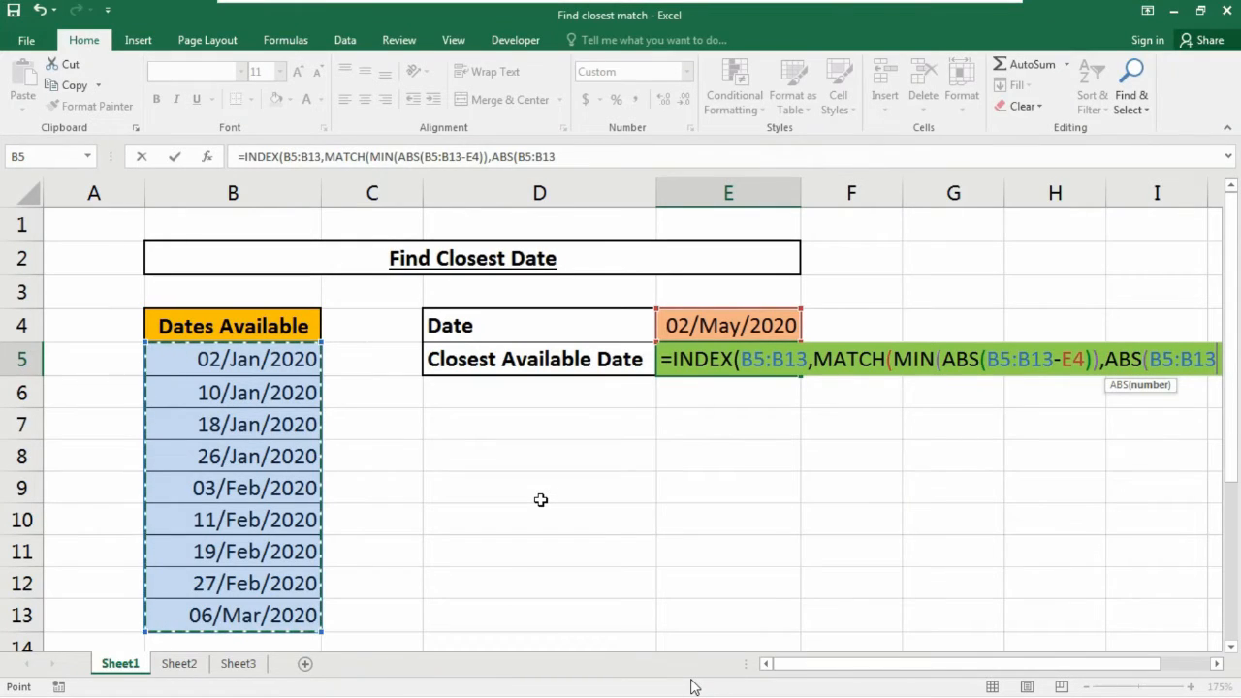
Subtract E4 in the lookup array and set match type 0 for exact match
{"action": "left_click", "coordinate": [728, 324]}
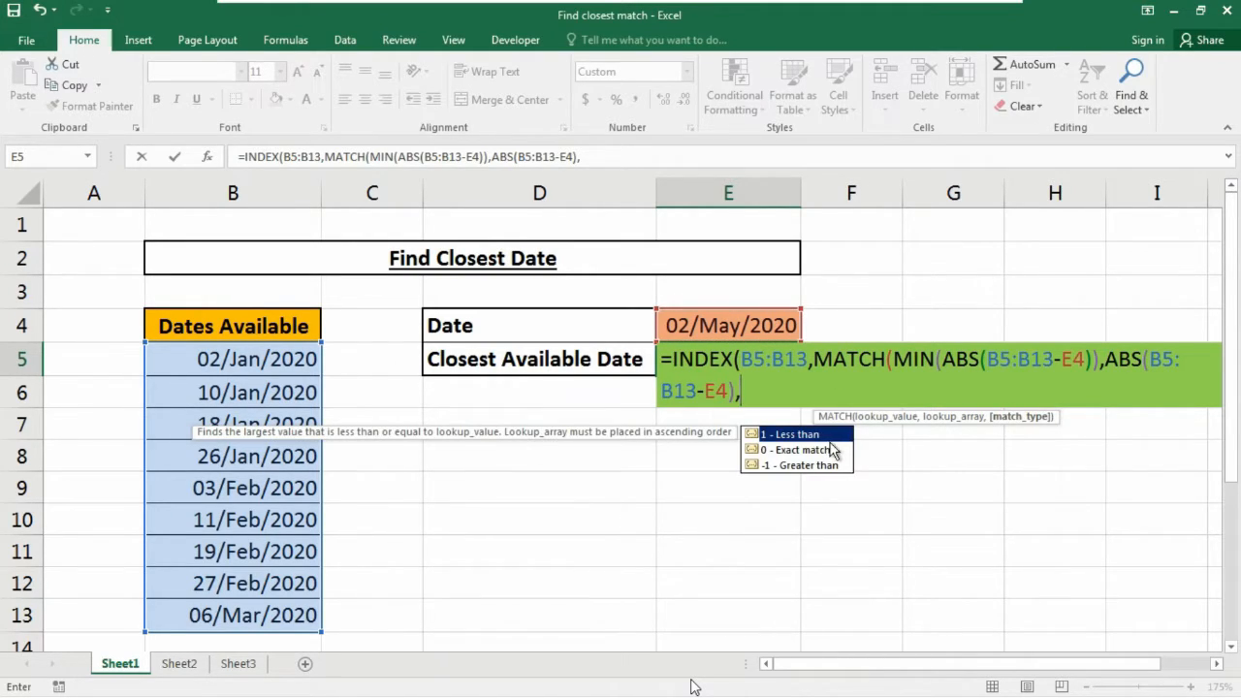
{"action": "mouse_move", "coordinate": [882, 481]}
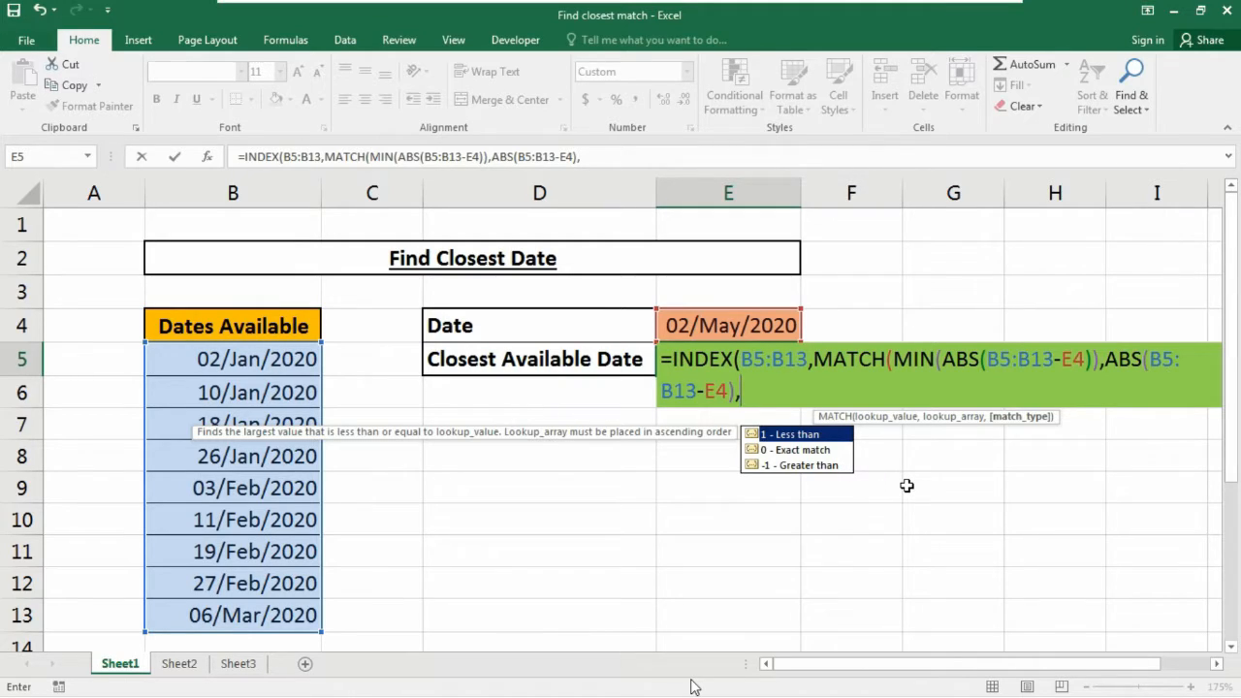
{"action": "type", "text": "0))"}
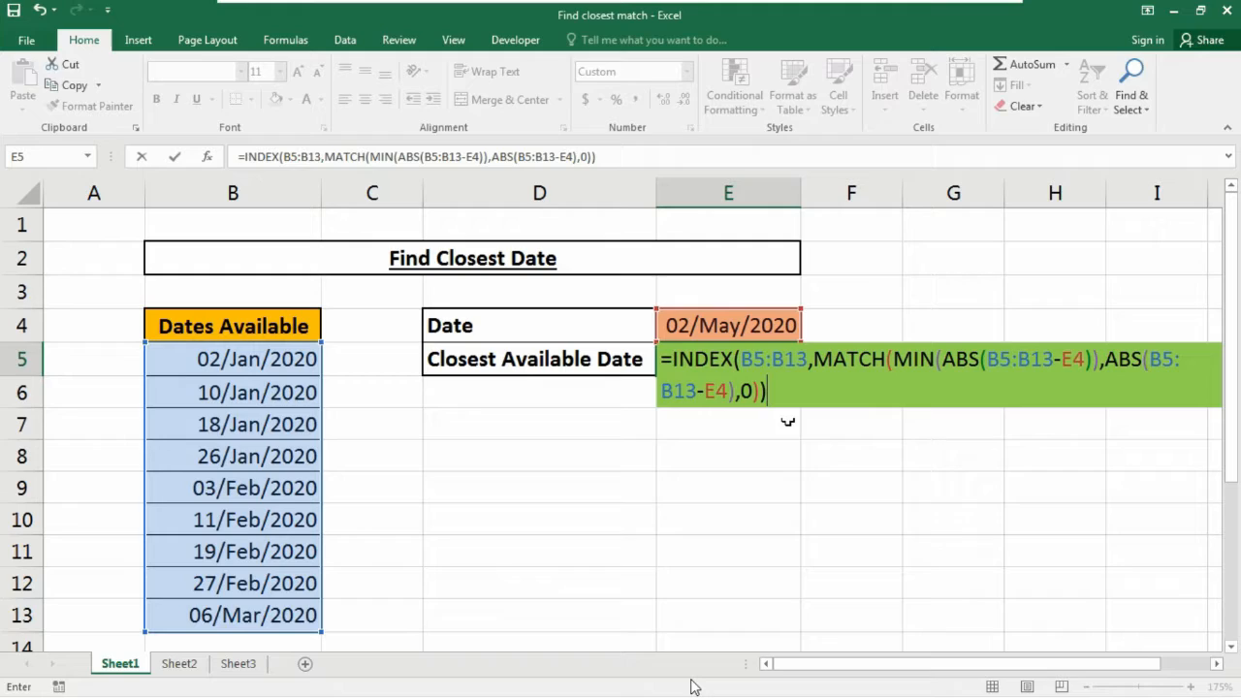
{"action": "mouse_move", "coordinate": [960, 420]}
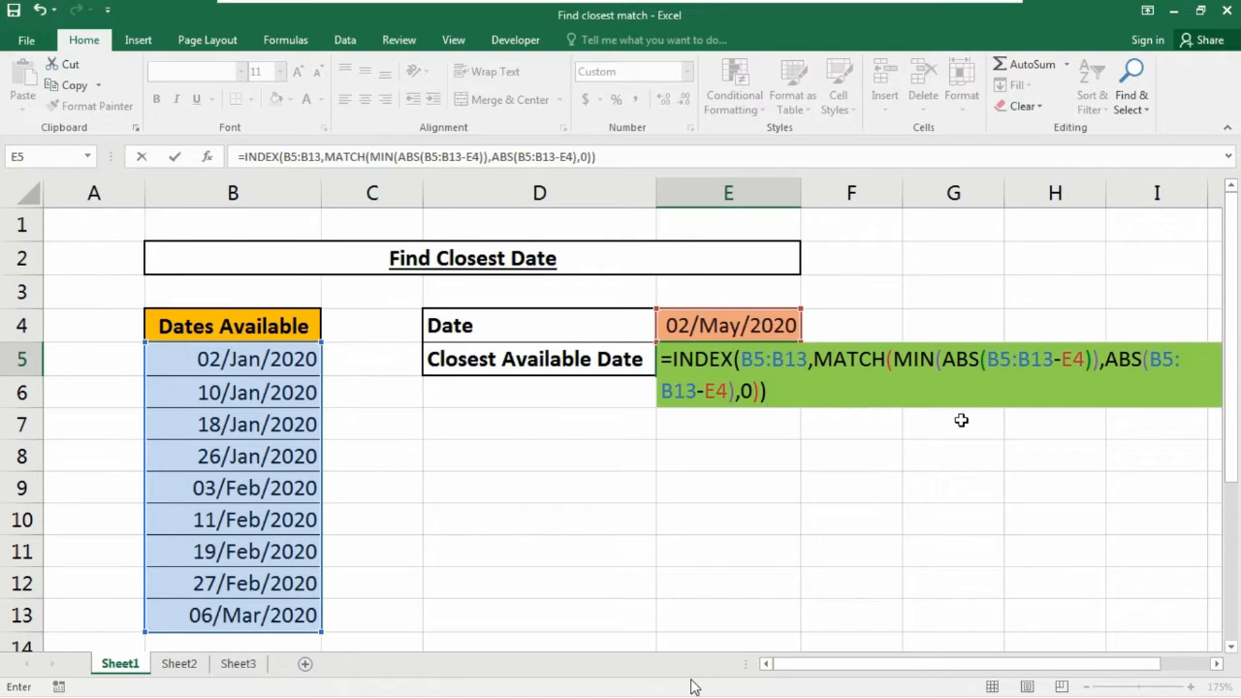
Confirm the E5 formula with Ctrl+Shift+Enter as an array formula
{"action": "key", "text": "ctrl+shift+enter"}
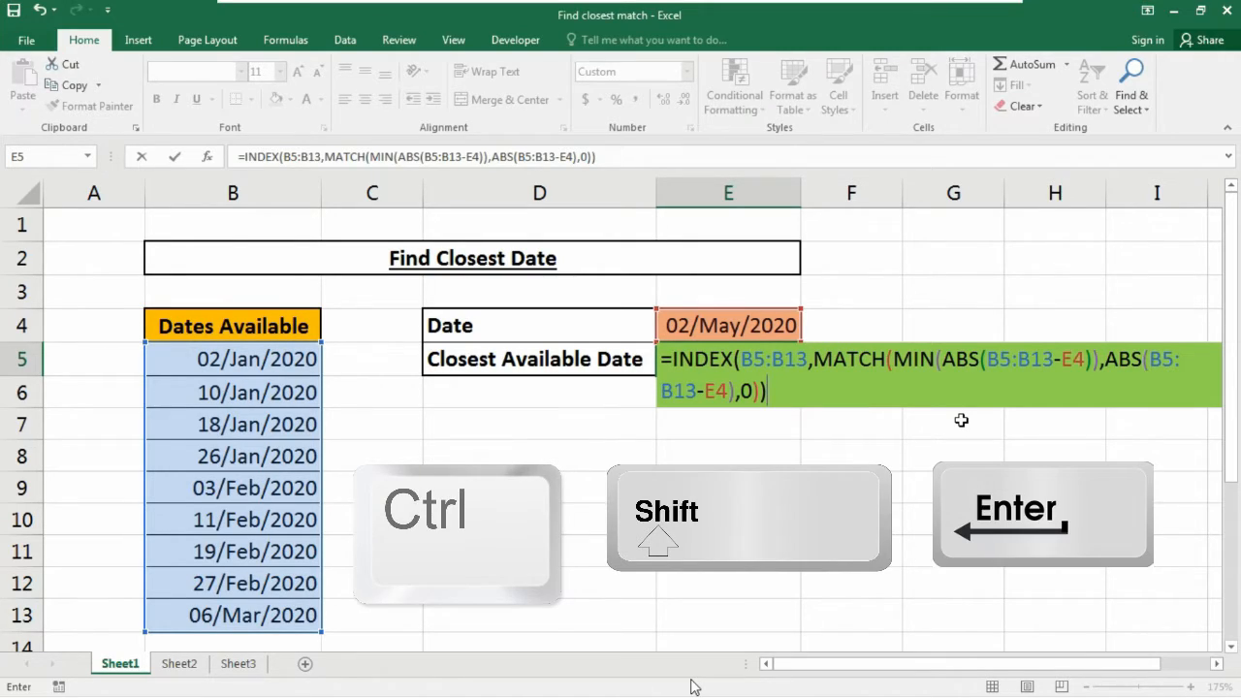
{"action": "key", "text": "ctrl+shift+enter"}
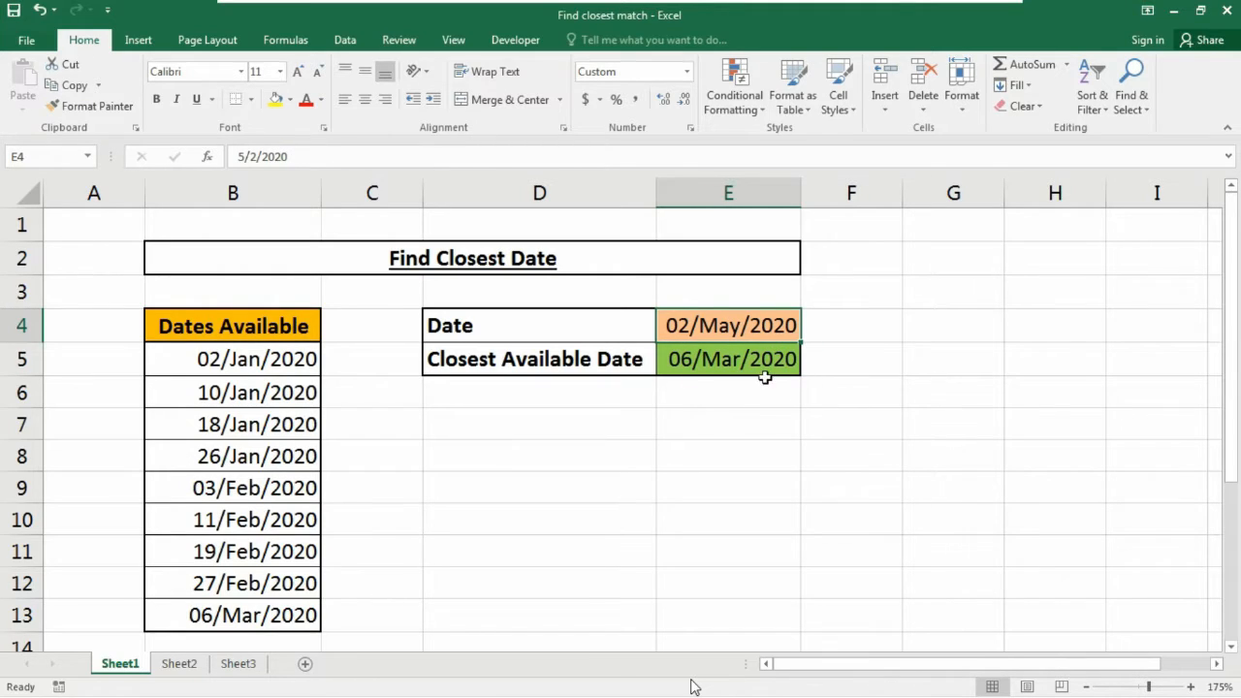
{"action": "mouse_move", "coordinate": [197, 591]}
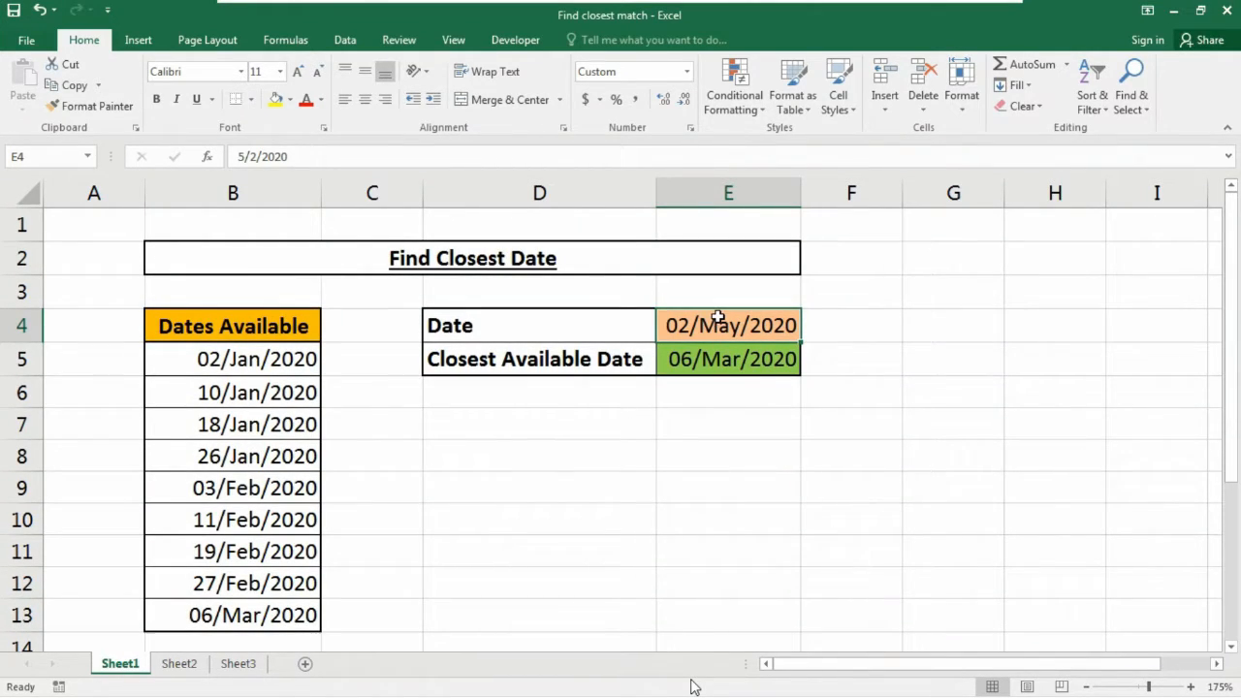
Change E4 to 02/Mar/2020, then reopen the E5 formula to review it
{"action": "double_click", "coordinate": [728, 324]}
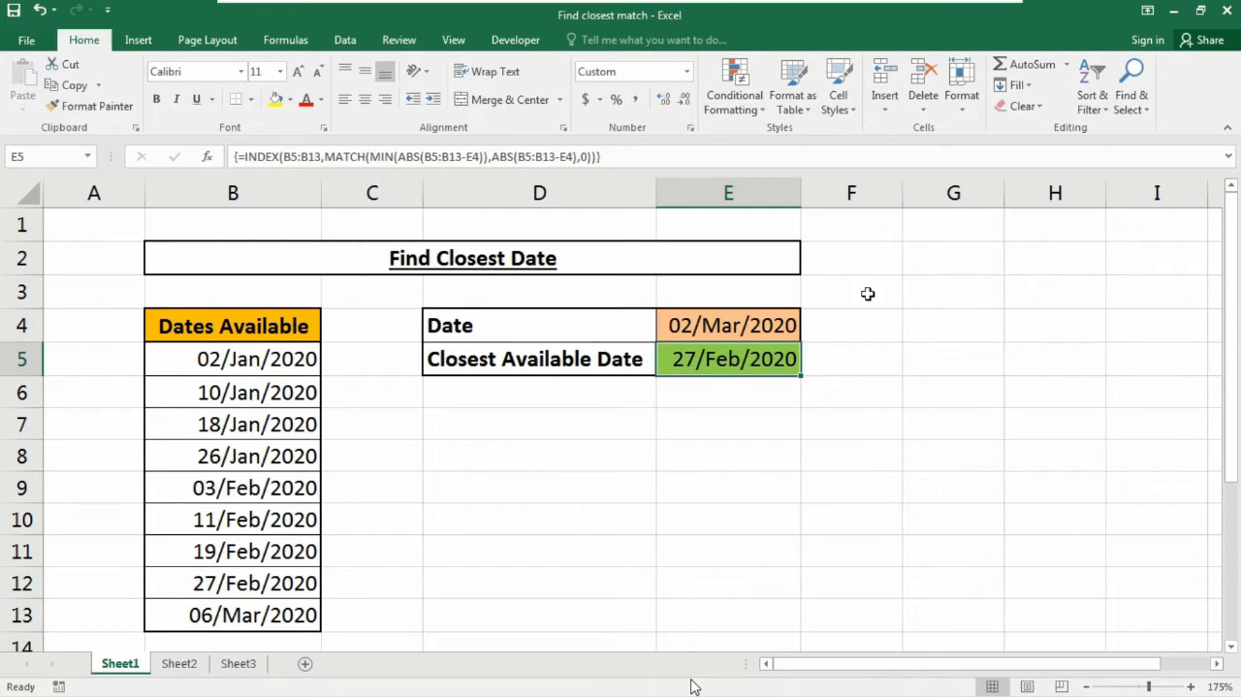
{"action": "mouse_move", "coordinate": [762, 367]}
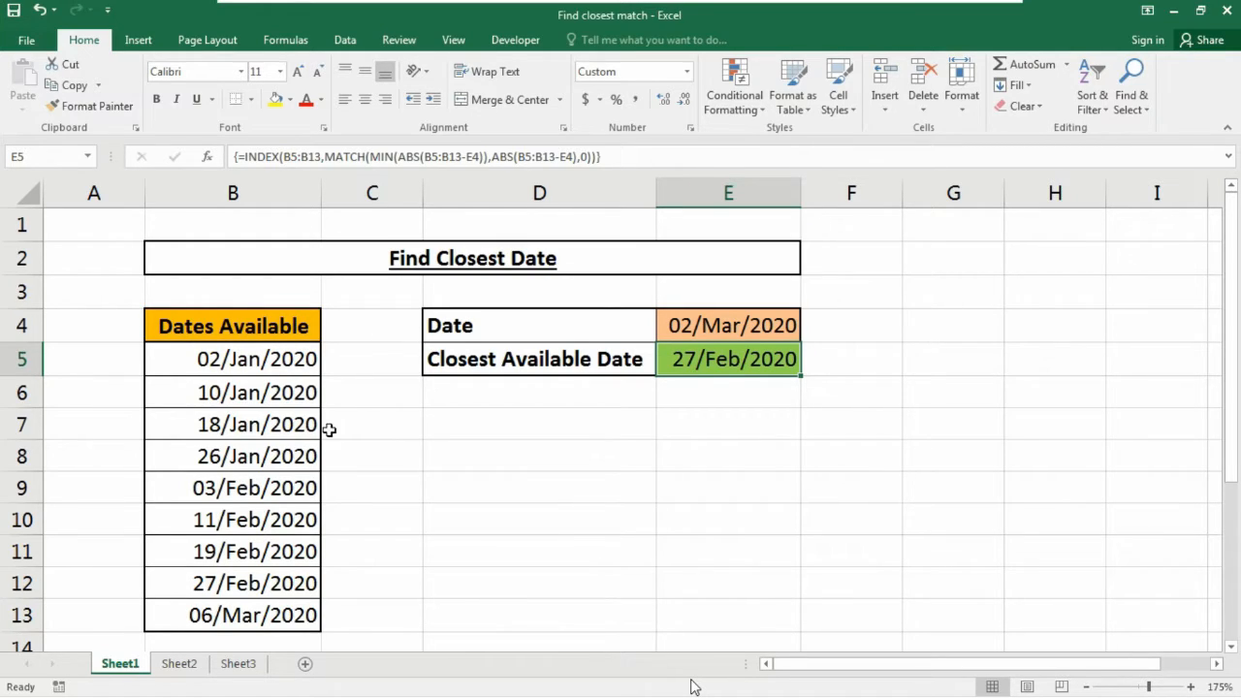
{"action": "double_click", "coordinate": [727, 358]}
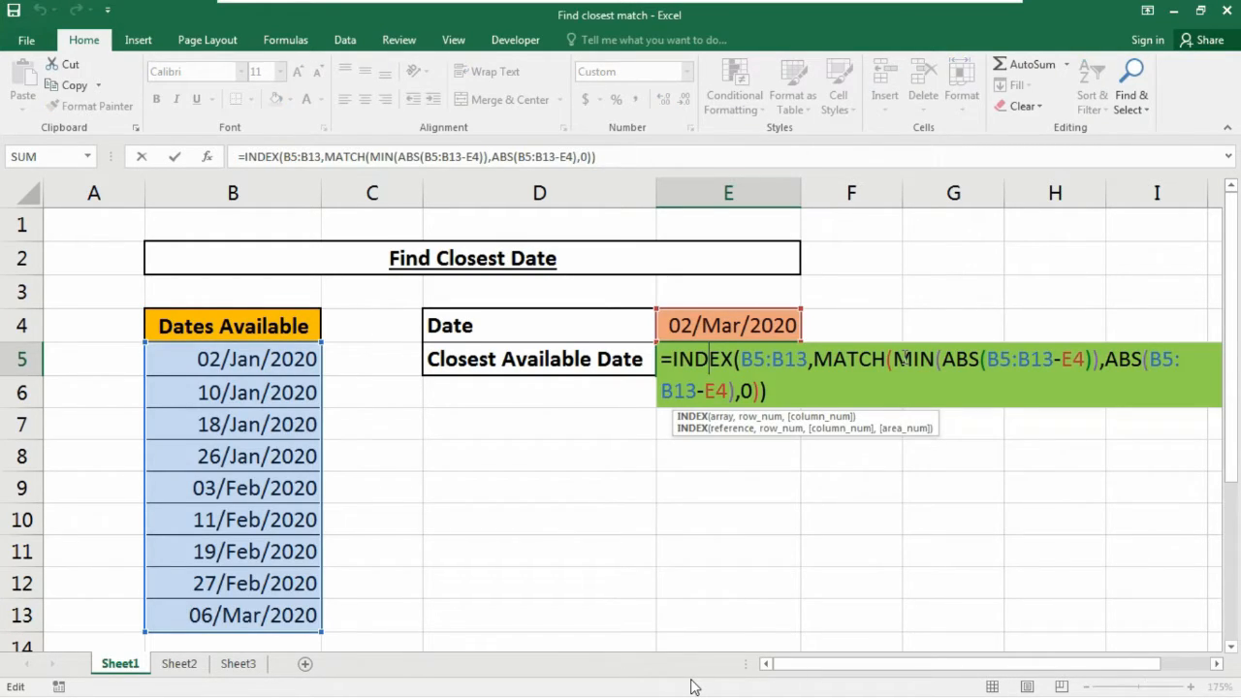